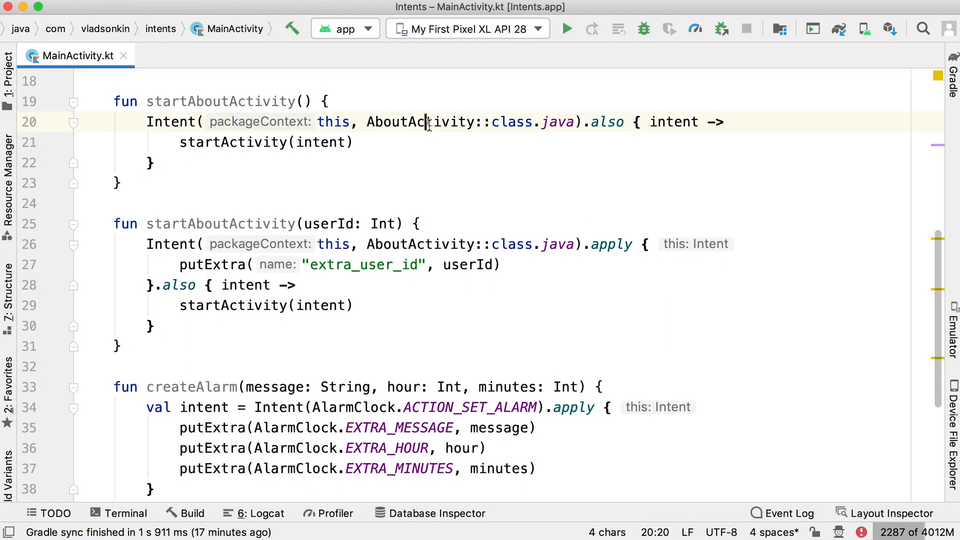
{"action": "double_click", "coordinate": [421, 122]}
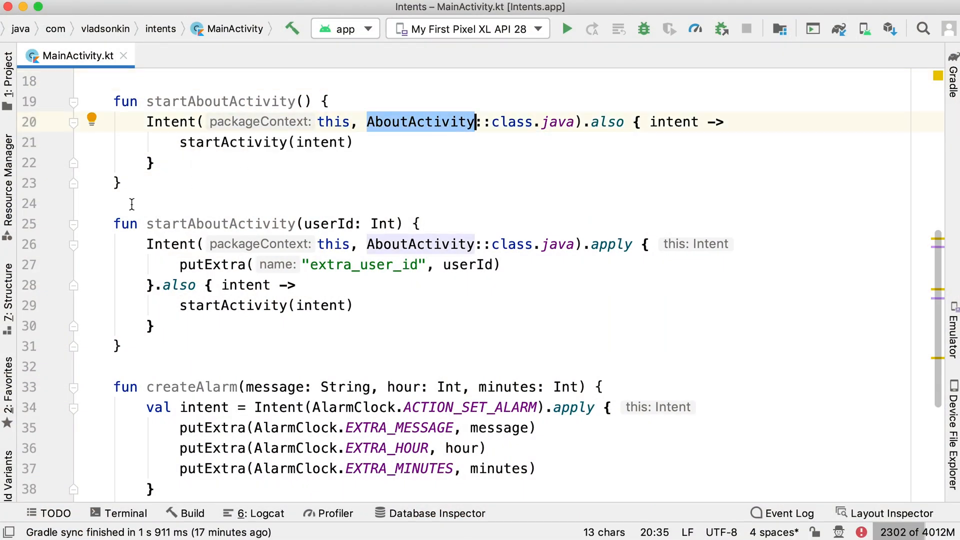
{"action": "double_click", "coordinate": [213, 264]}
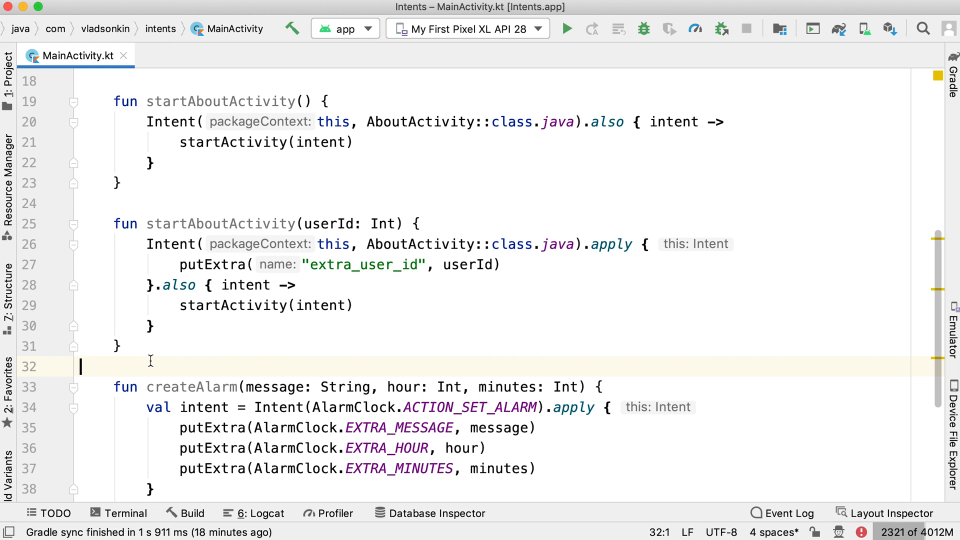
{"action": "double_click", "coordinate": [421, 244]}
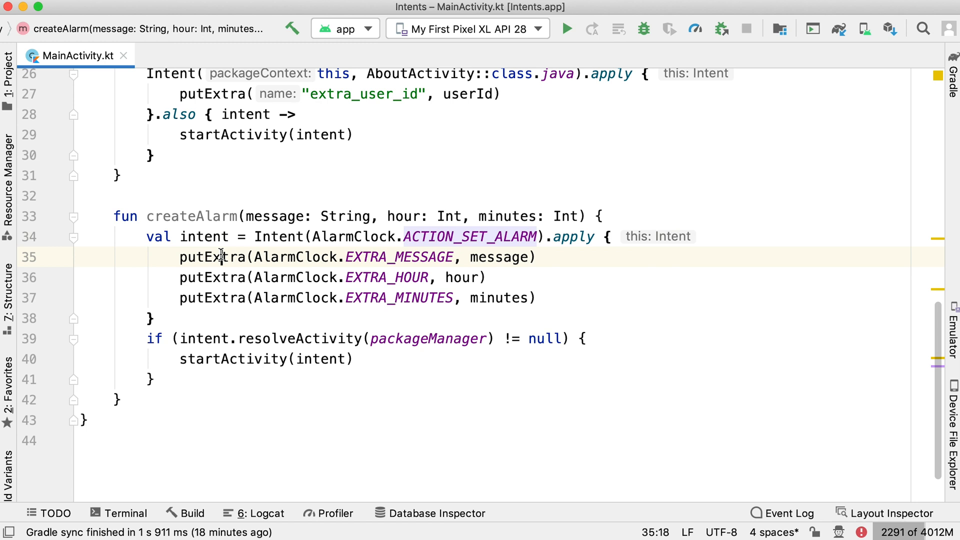
{"action": "double_click", "coordinate": [213, 257]}
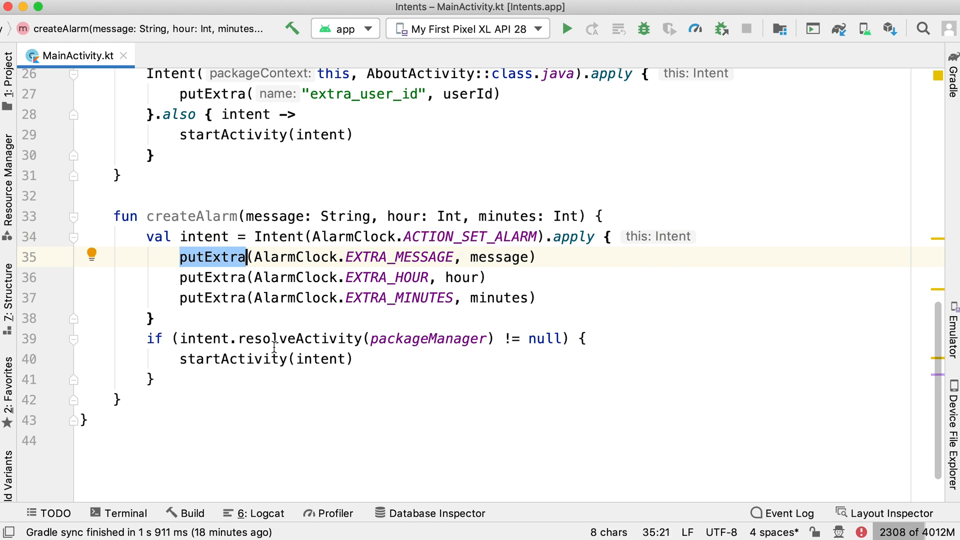